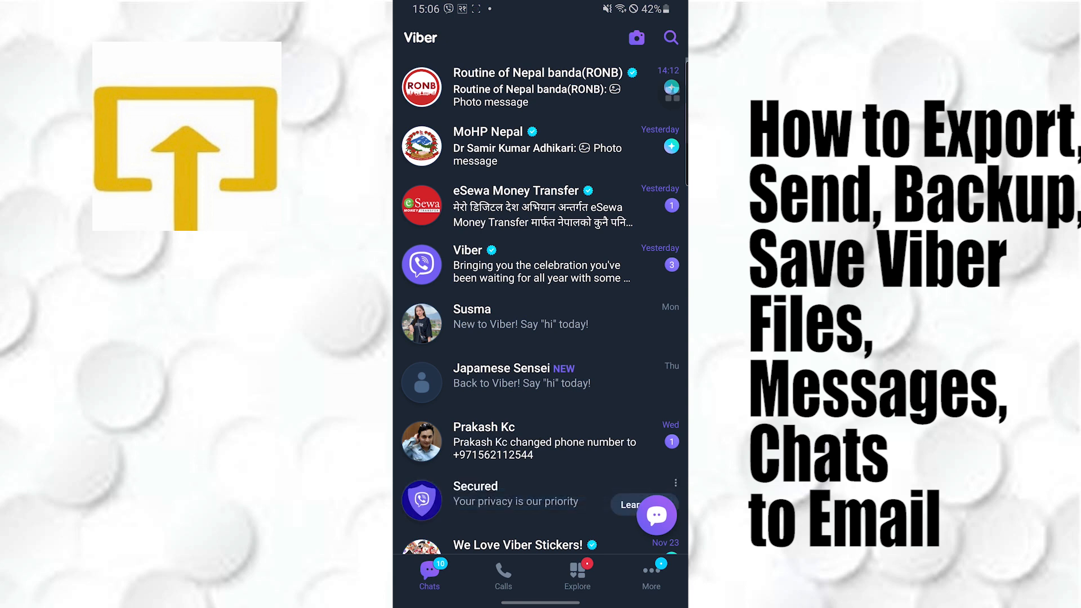
- Navigate from the chat list through More and Settings to the Account page
{"action": "left_click", "coordinate": [650, 575]}
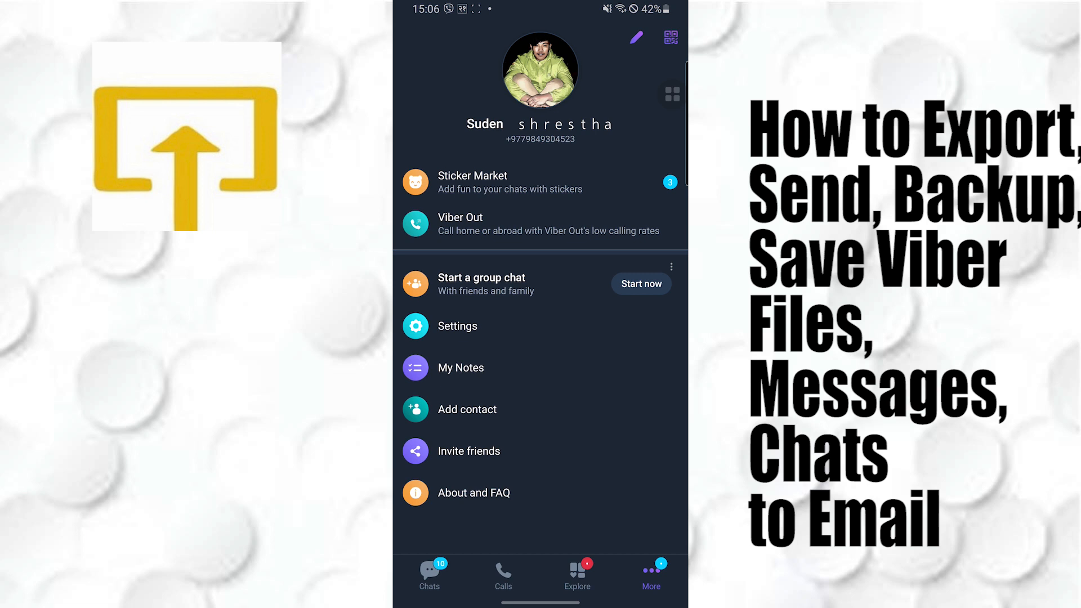
{"action": "left_click", "coordinate": [457, 326]}
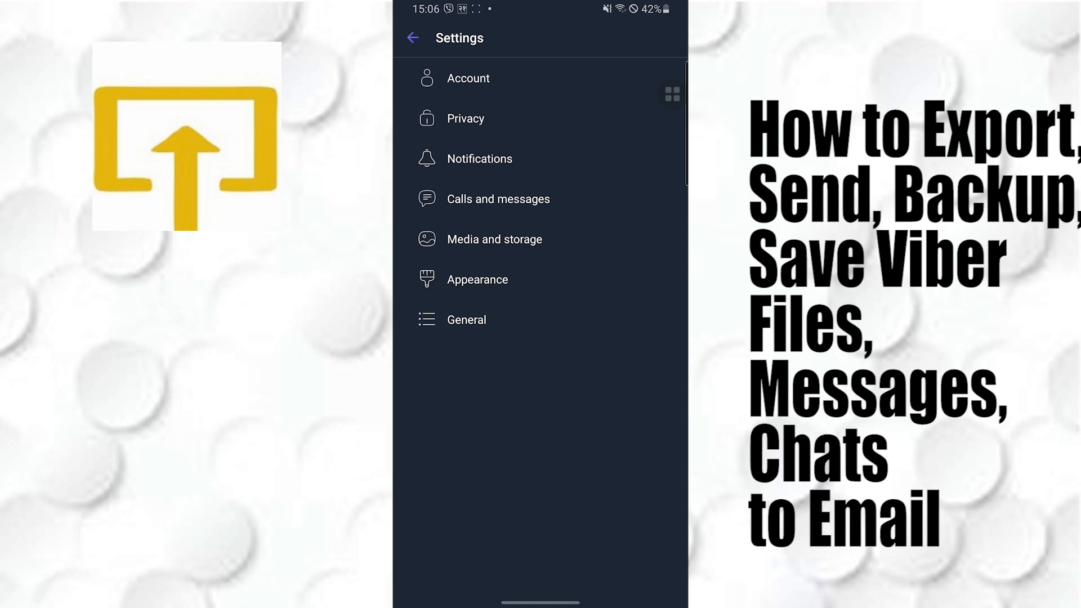
{"action": "left_click", "coordinate": [468, 79]}
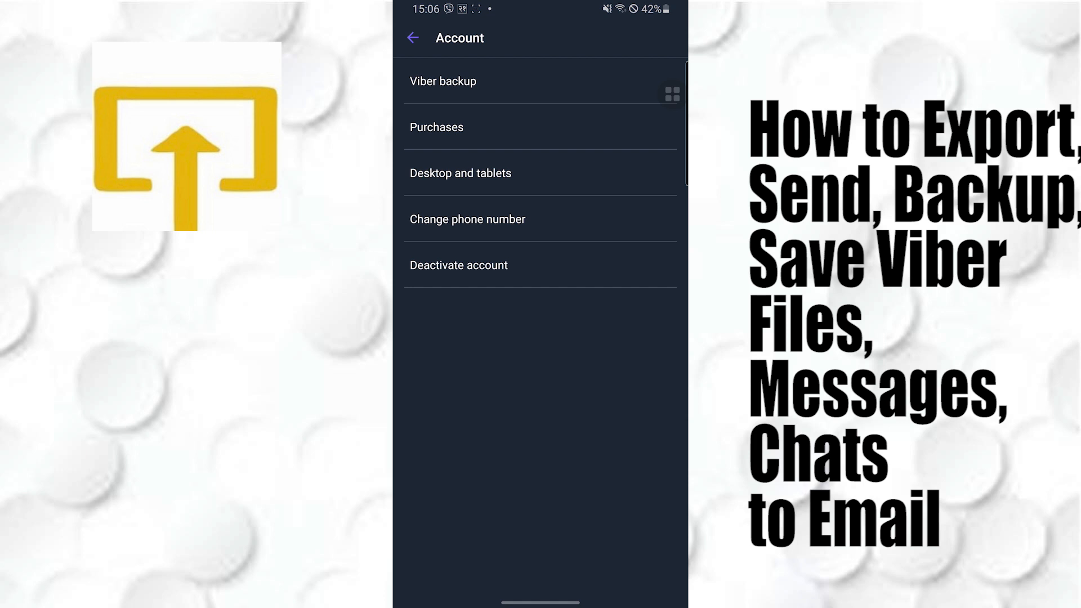
- On the Viber backup page, leave both Include Photos and Include Videos checked
{"action": "left_click", "coordinate": [443, 81]}
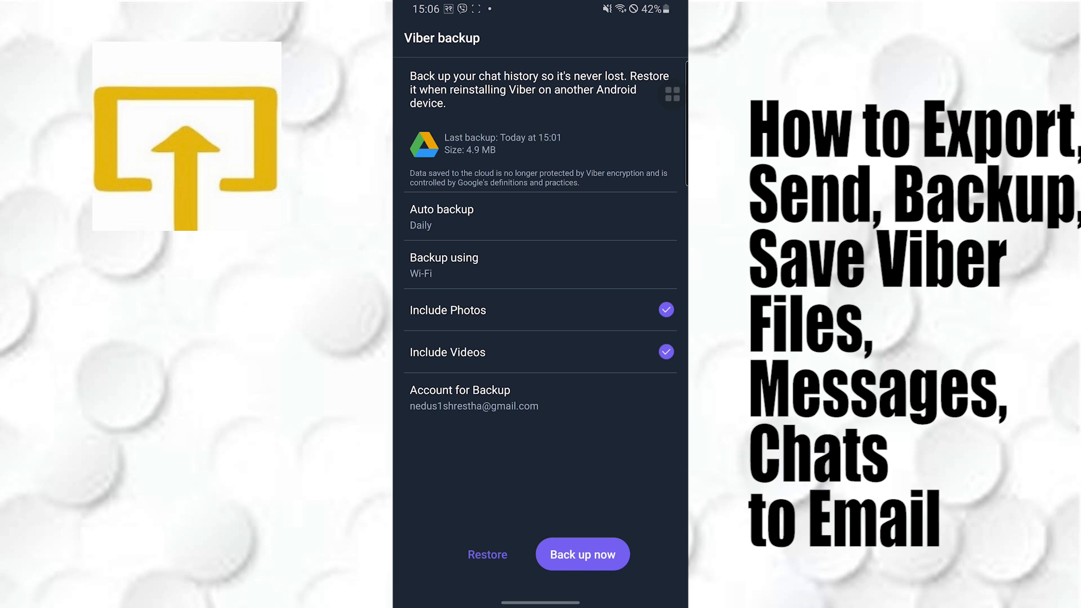
{"action": "left_click", "coordinate": [666, 310]}
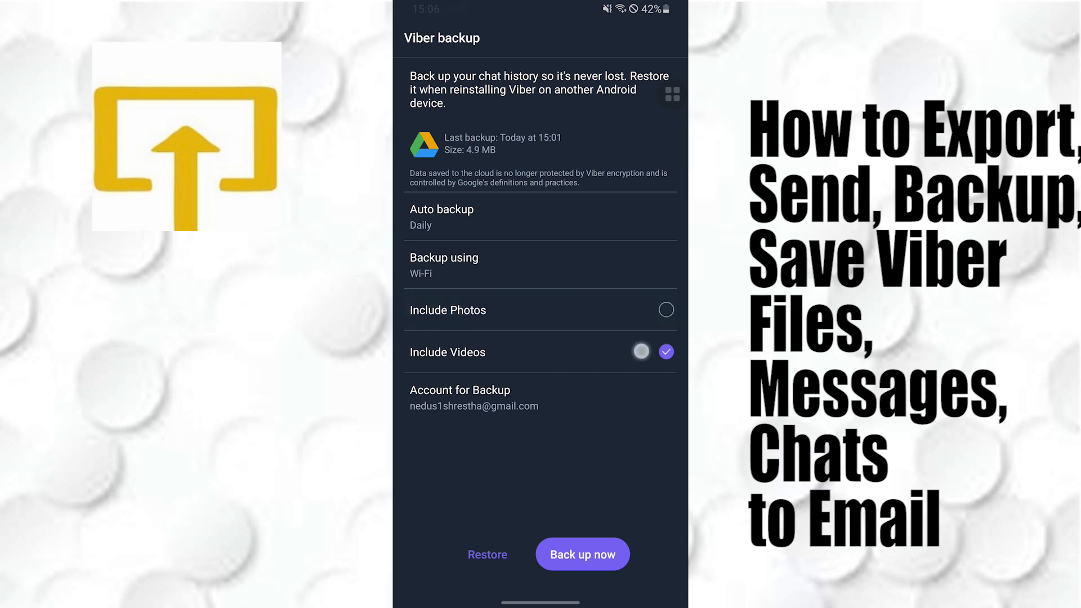
{"action": "left_click", "coordinate": [665, 310]}
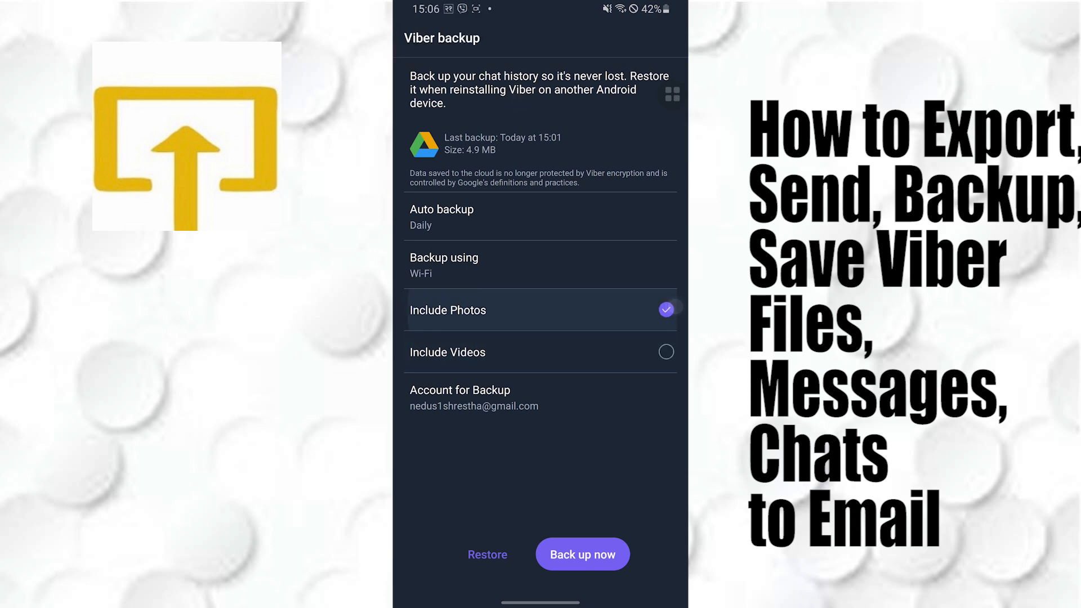
{"action": "left_click", "coordinate": [666, 352]}
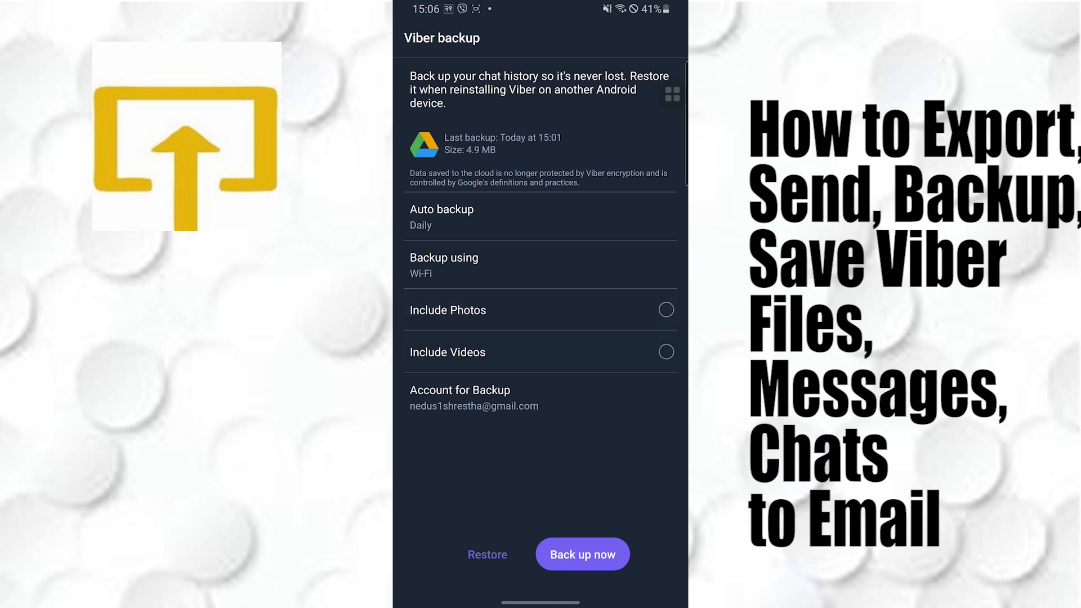
{"action": "left_click", "coordinate": [664, 310]}
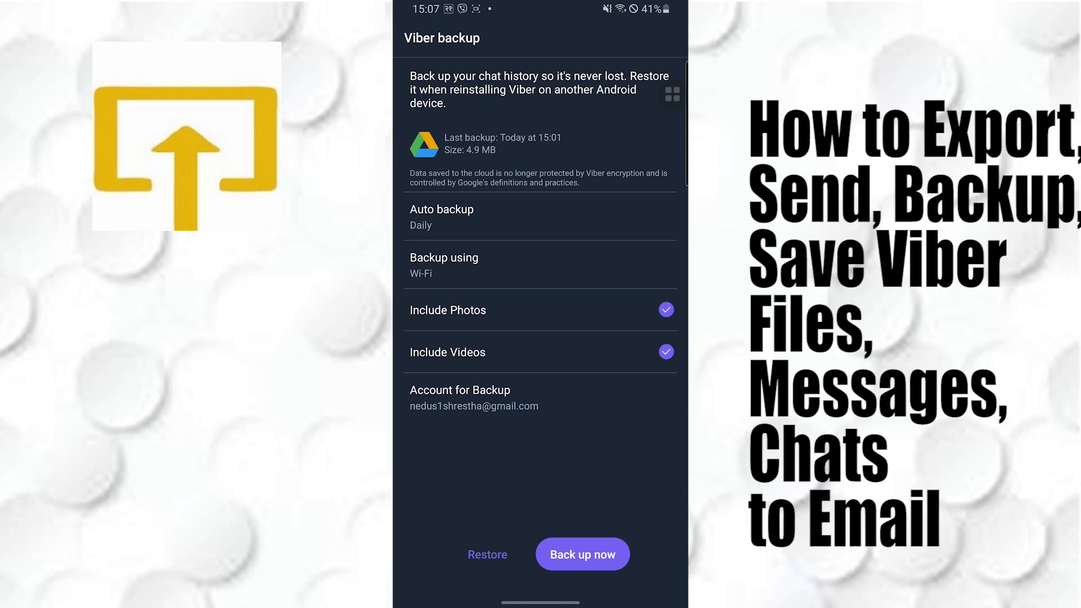
{"action": "left_click", "coordinate": [473, 398]}
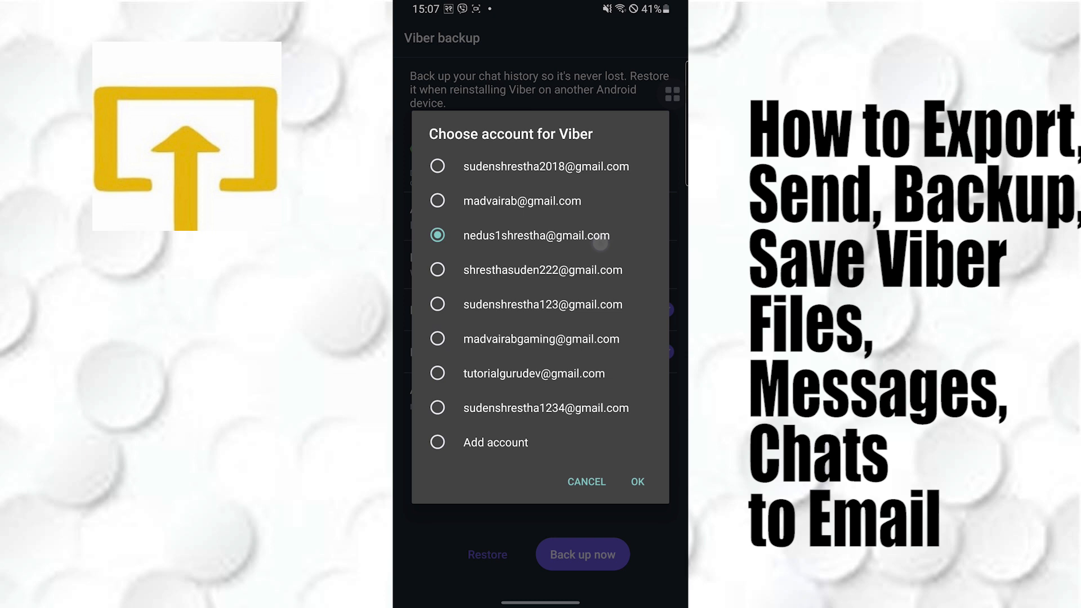
- Keep the same Google account for backups and show the auto backup frequency options, currently daily
{"action": "left_click", "coordinate": [636, 482]}
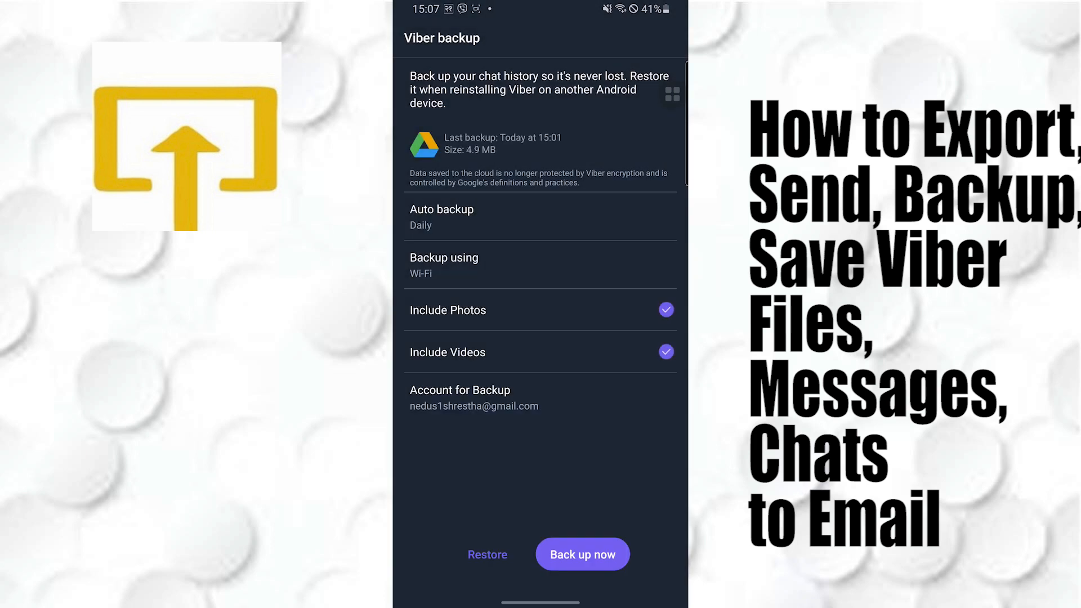
{"action": "left_click", "coordinate": [444, 264]}
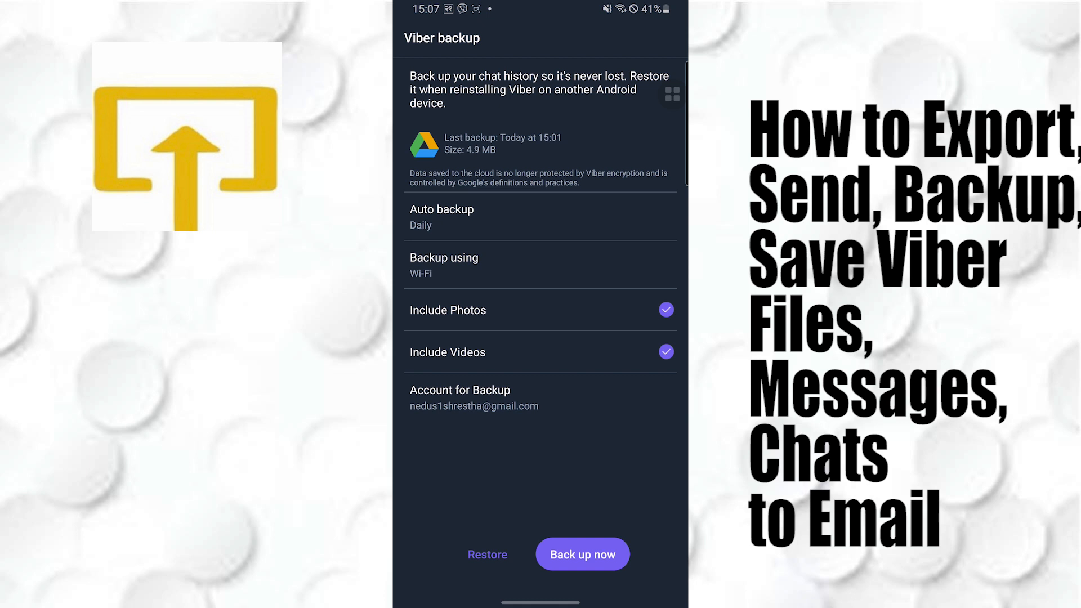
{"action": "left_click", "coordinate": [441, 216]}
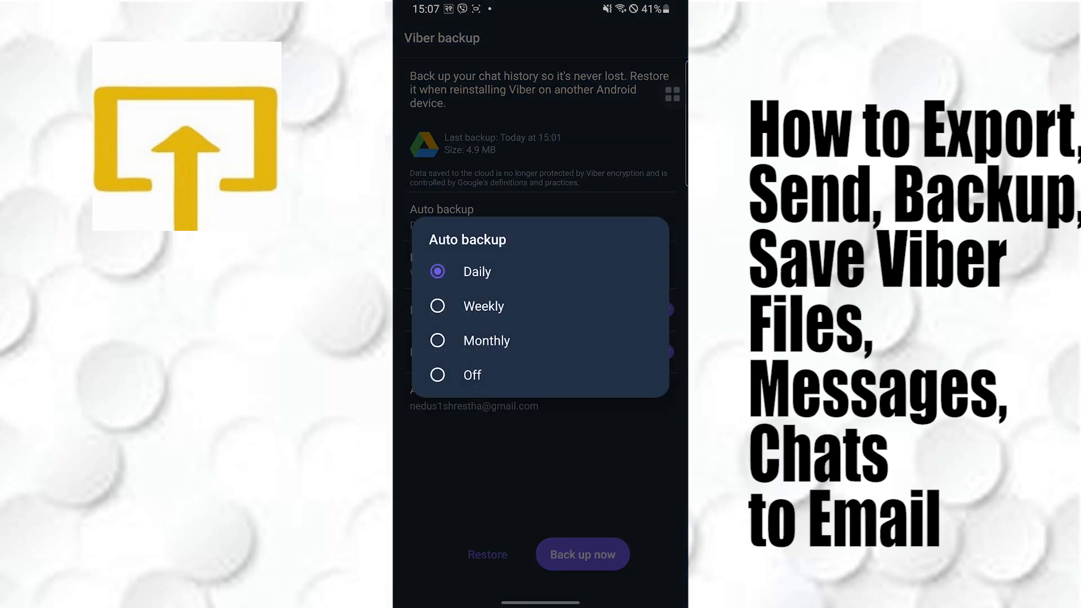